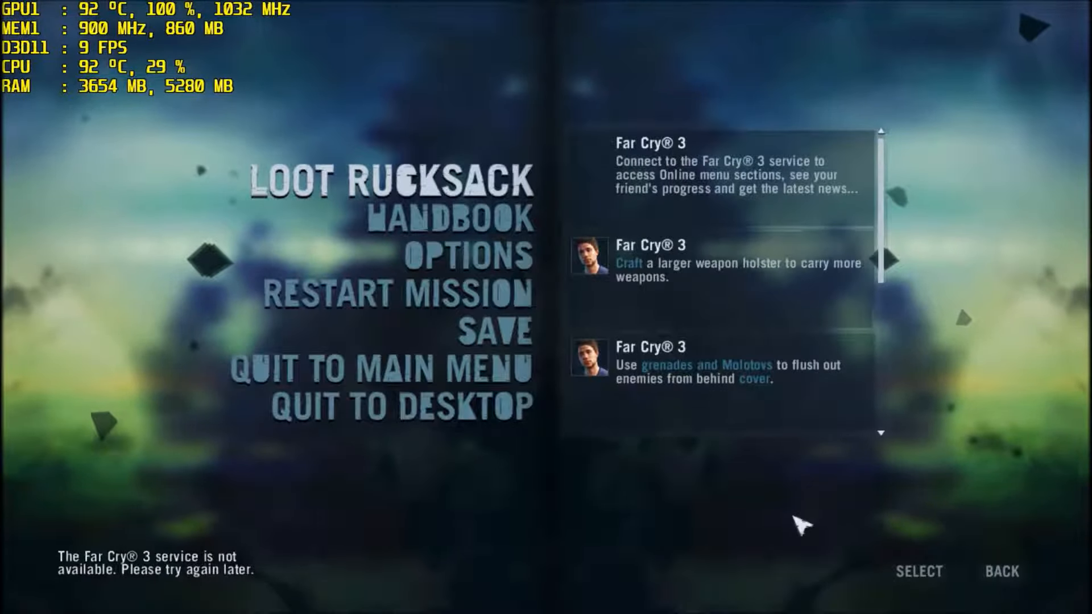
Step: In the video settings turn Alpha to Coverage off, choose SSAO method, and apply with field of view 95.7
left_click(467, 256)
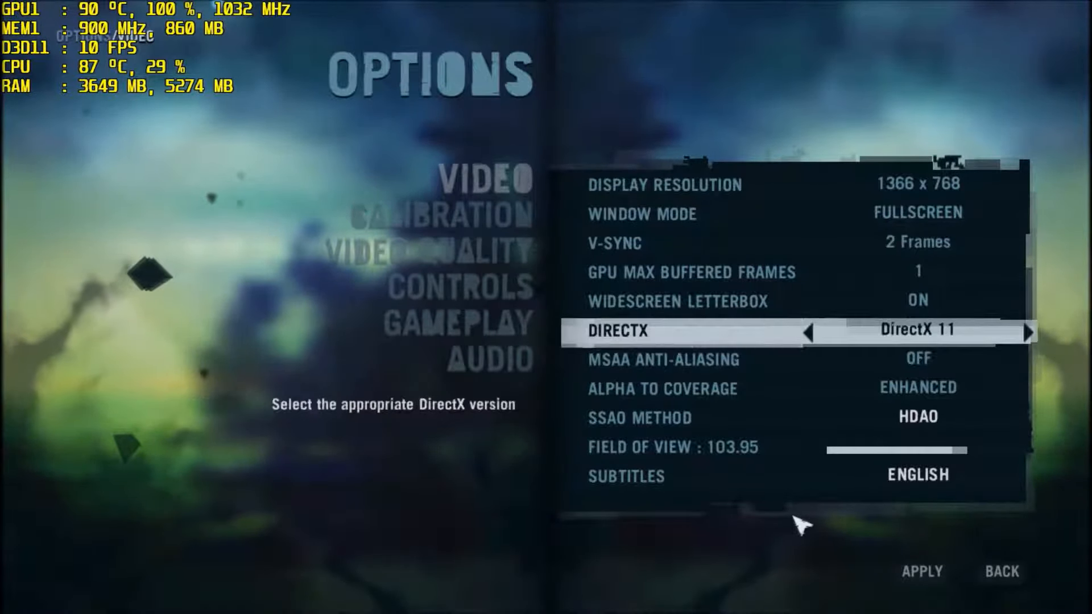
key("up")
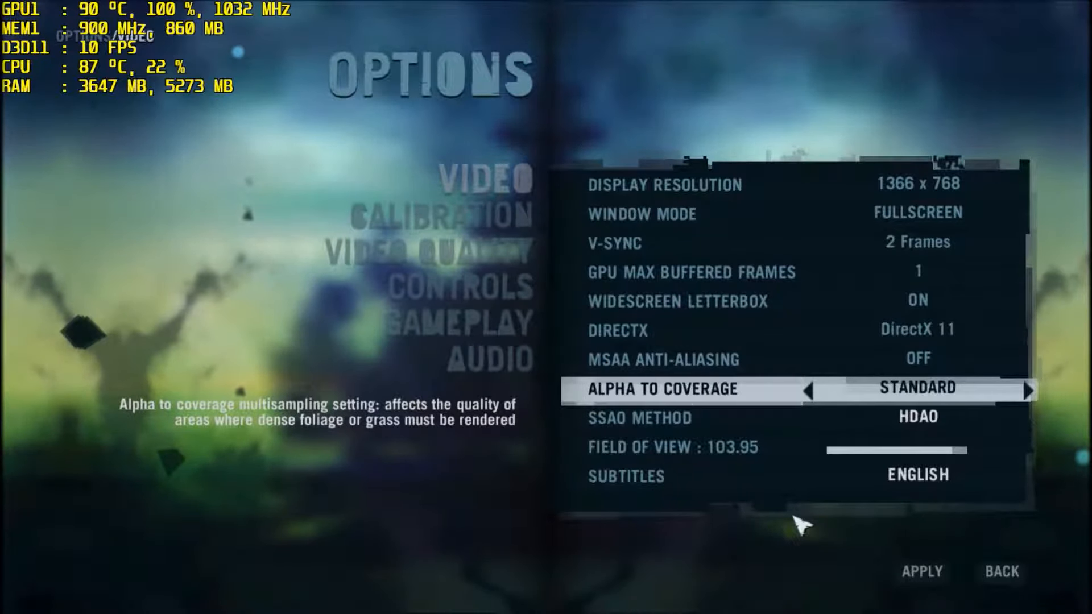
left_click(808, 389)
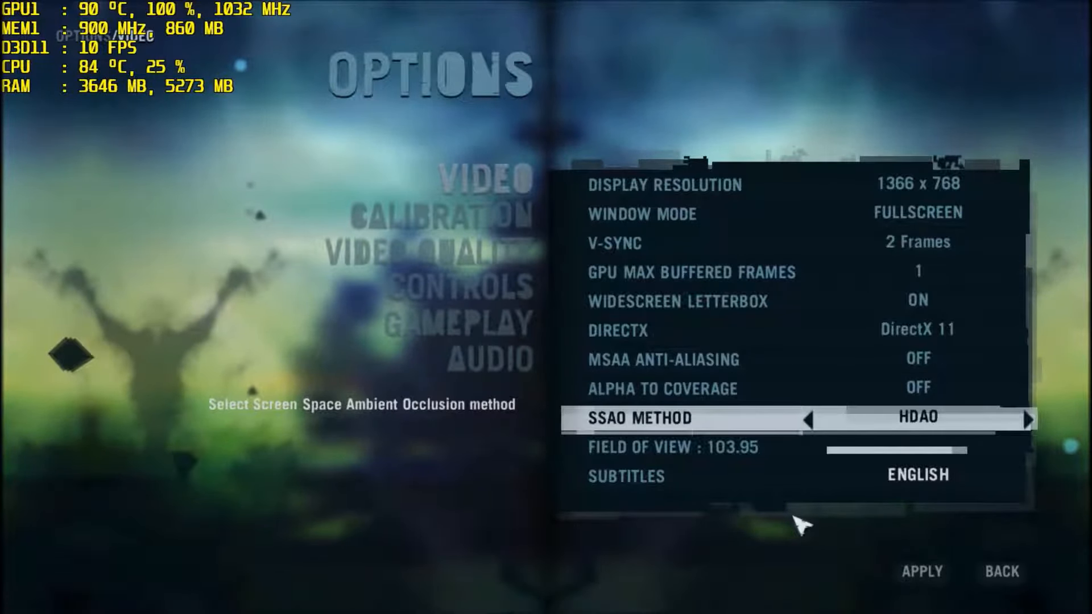
left_click(828, 420)
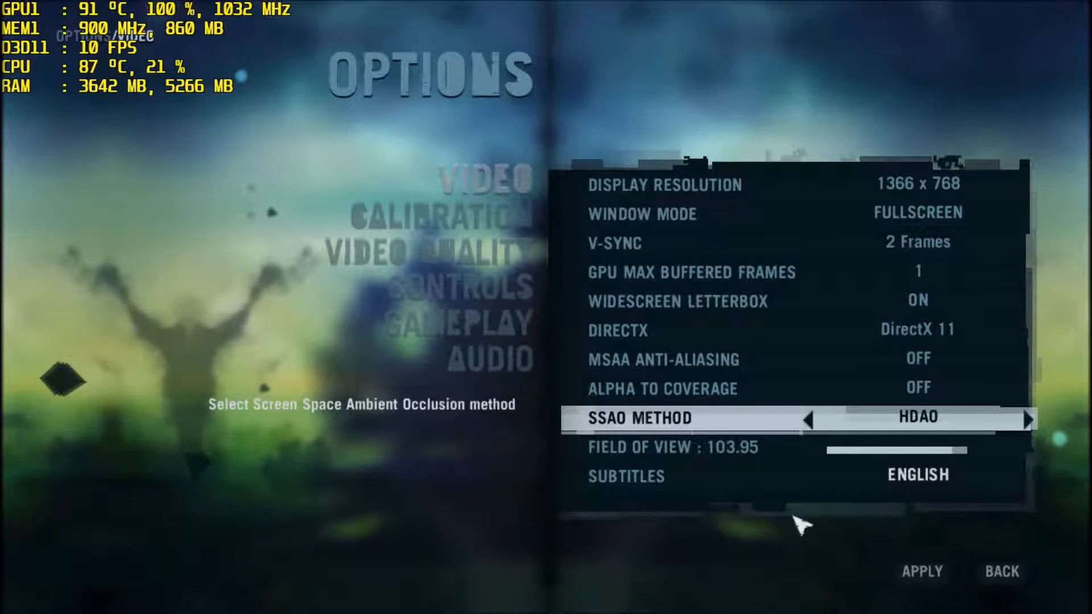
left_click(808, 420)
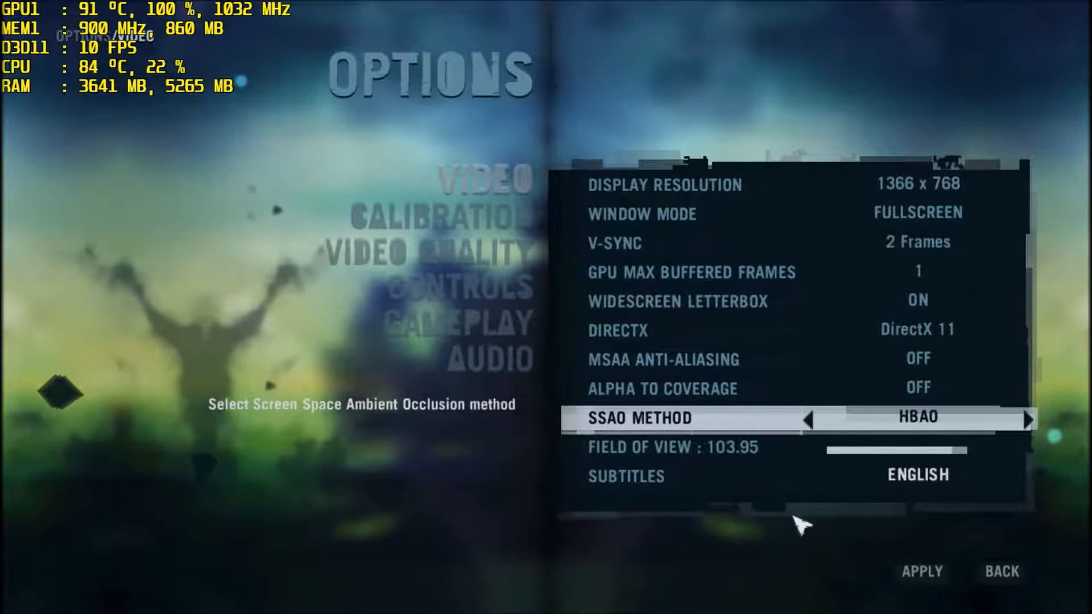
left_click(807, 420)
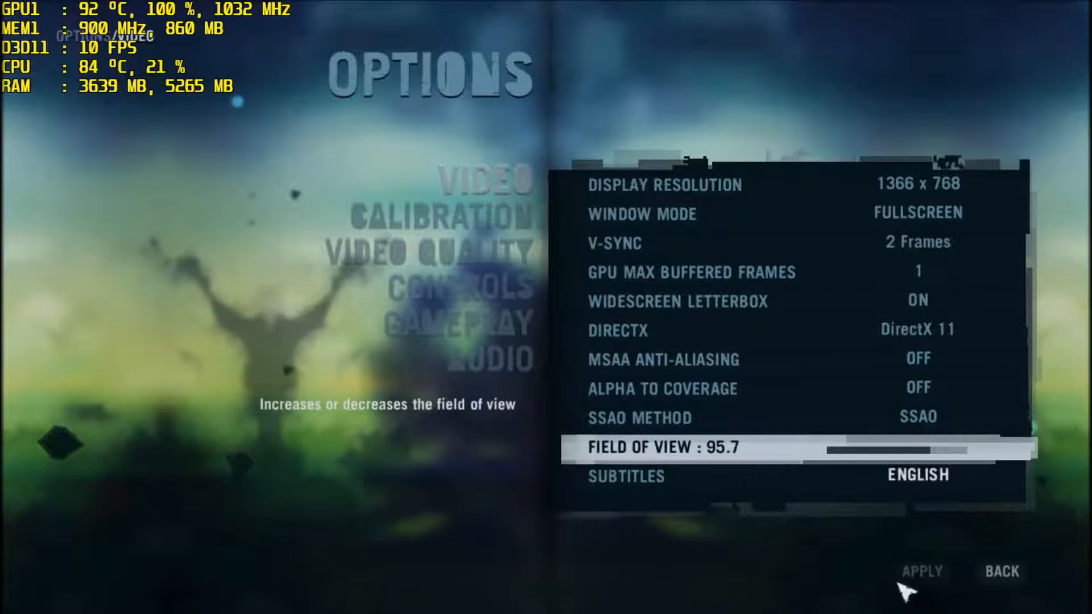
left_click(920, 573)
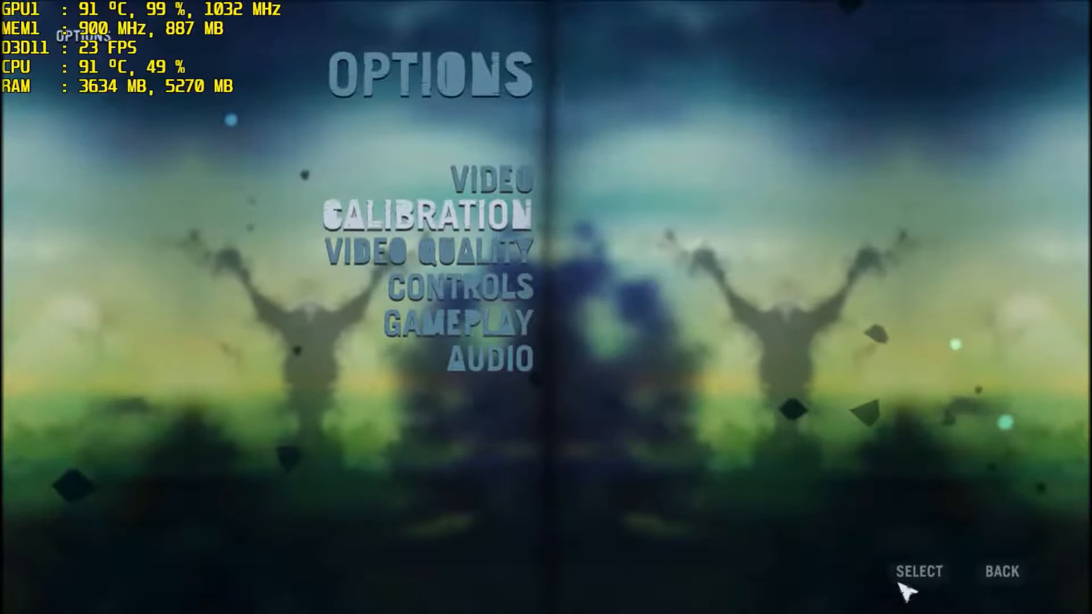
left_click(446, 250)
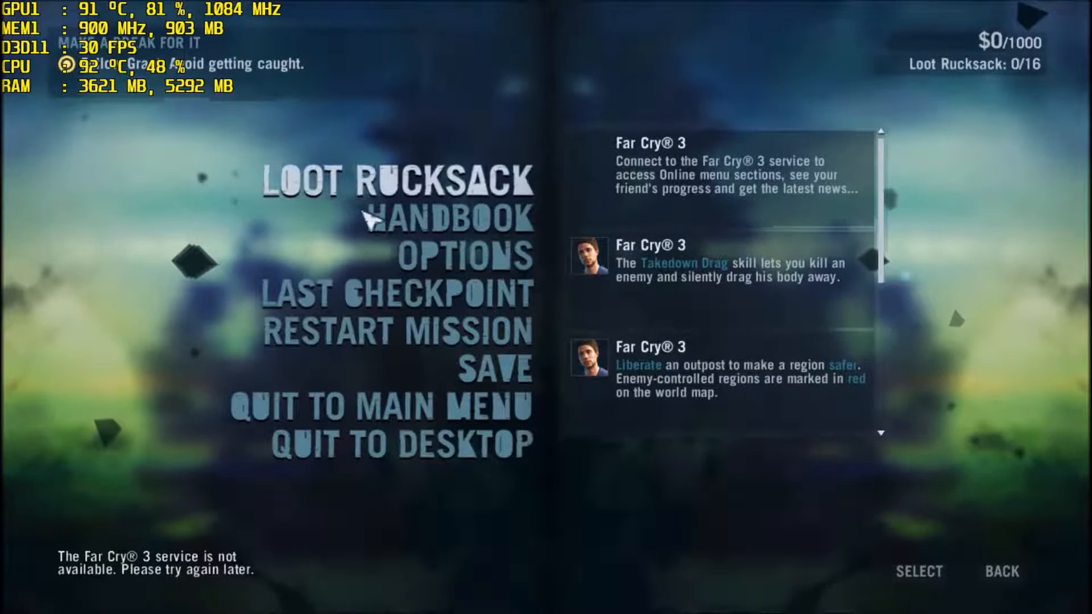
Step: Browse the Video and Brightness Calibration categories, then return to the option categories
left_click(448, 256)
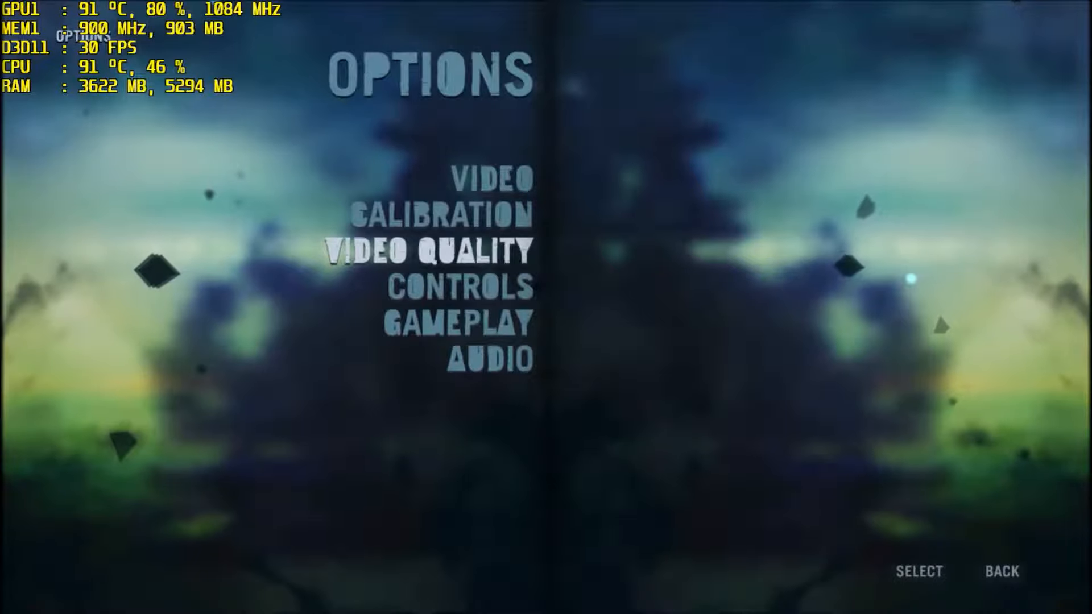
key("up")
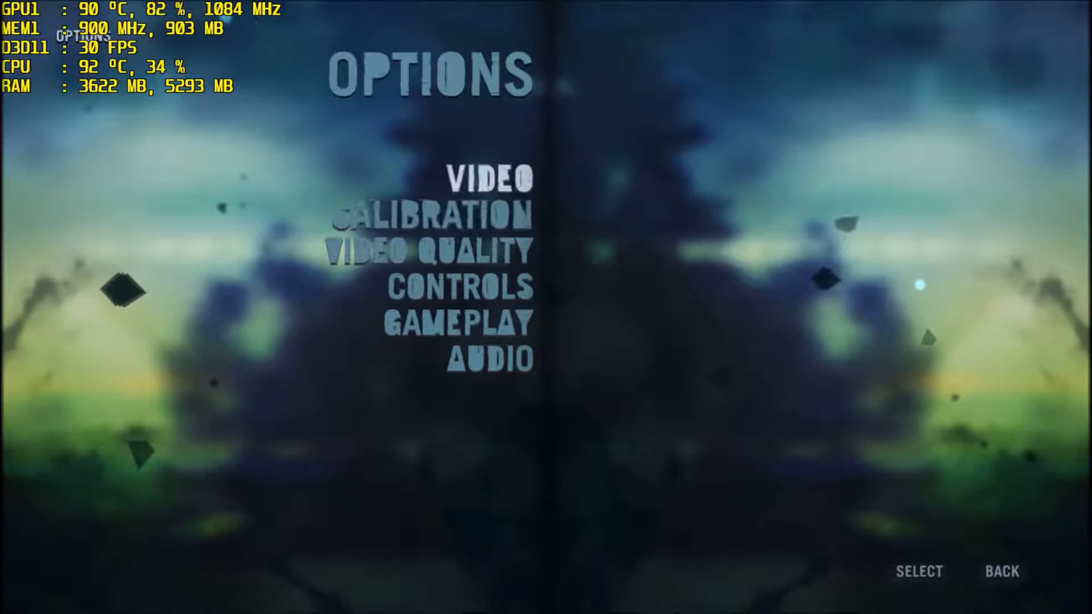
left_click(491, 182)
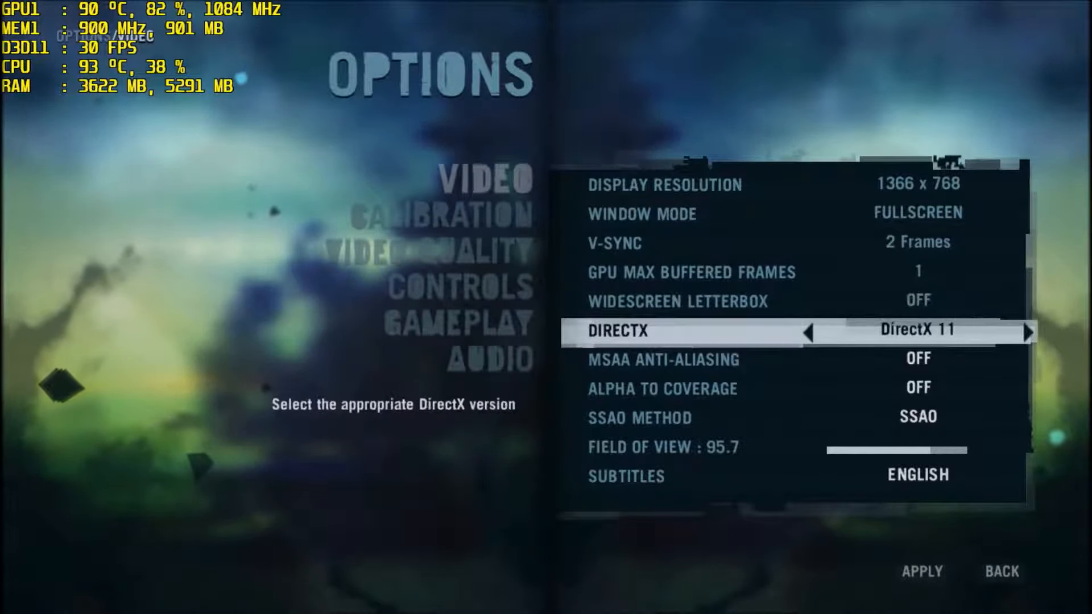
key("down")
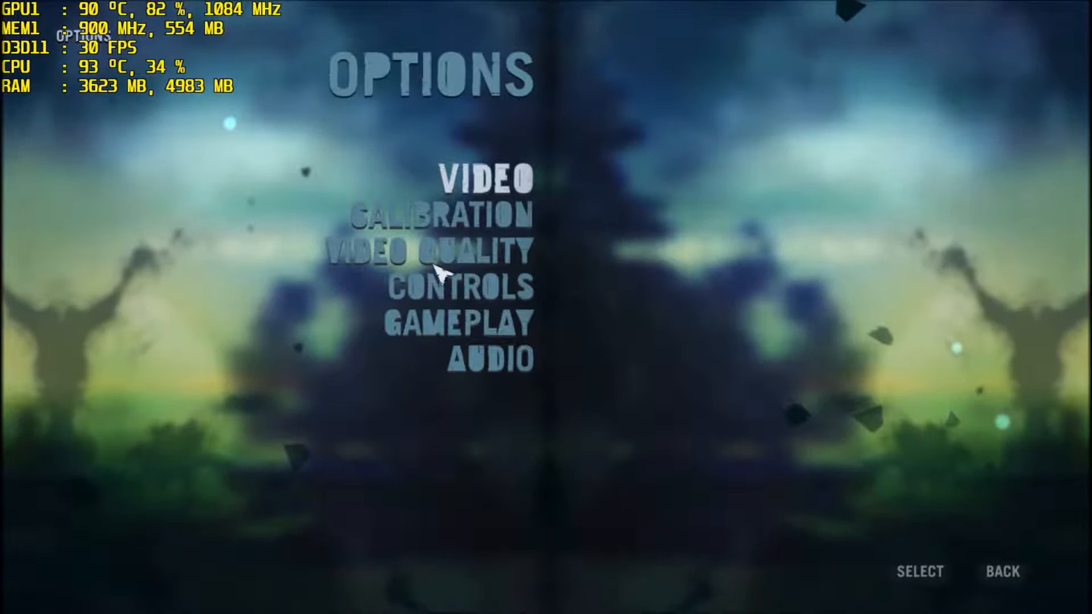
left_click(436, 213)
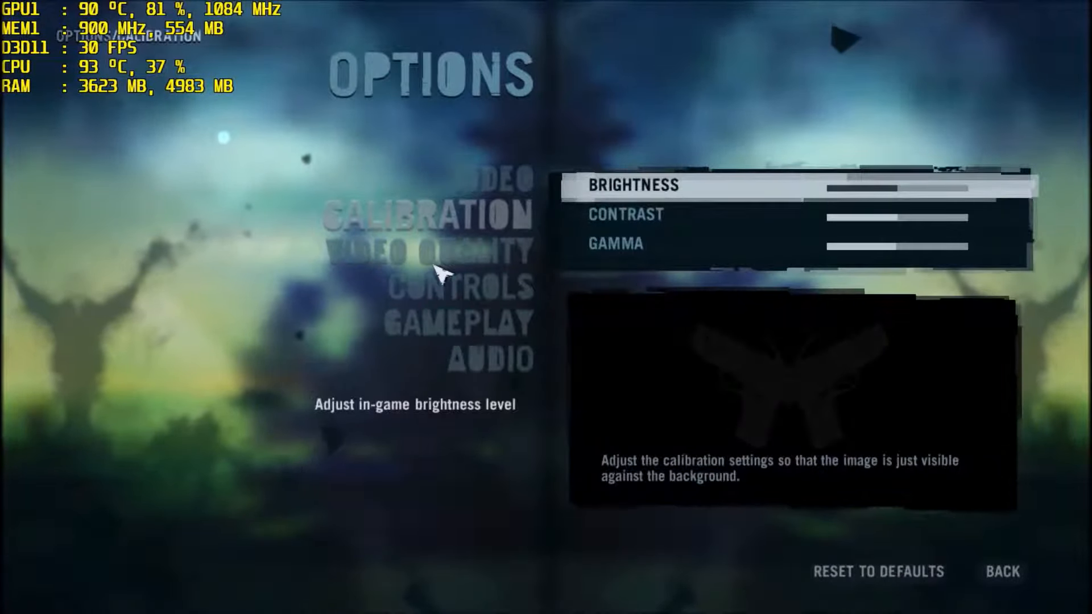
left_click(460, 252)
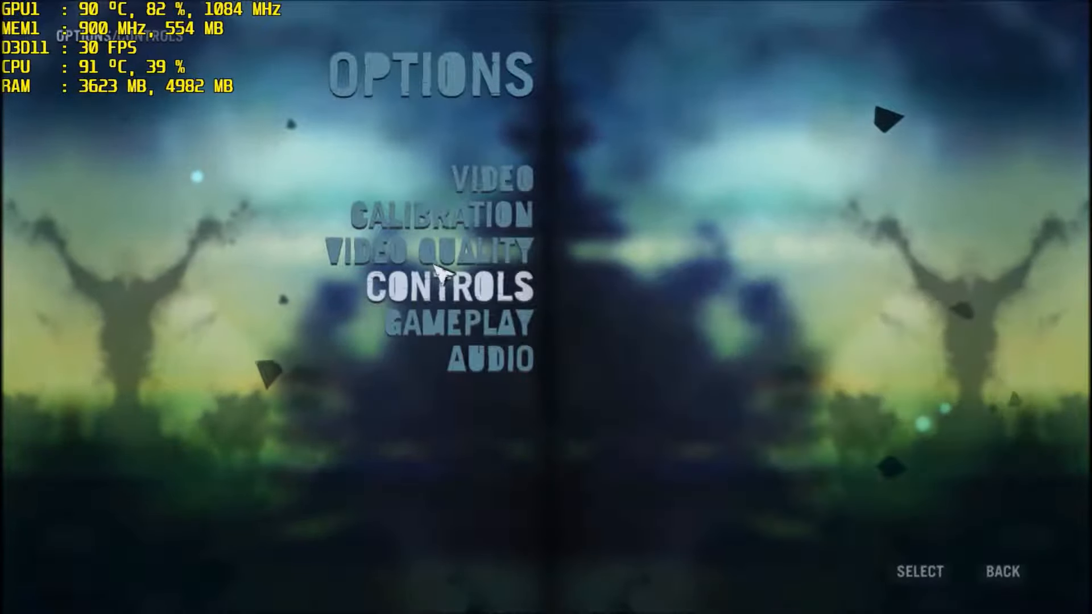
Step: Review the gameplay aids down to Game Difficulty (Adventurer/Easy) and resume play
left_click(459, 324)
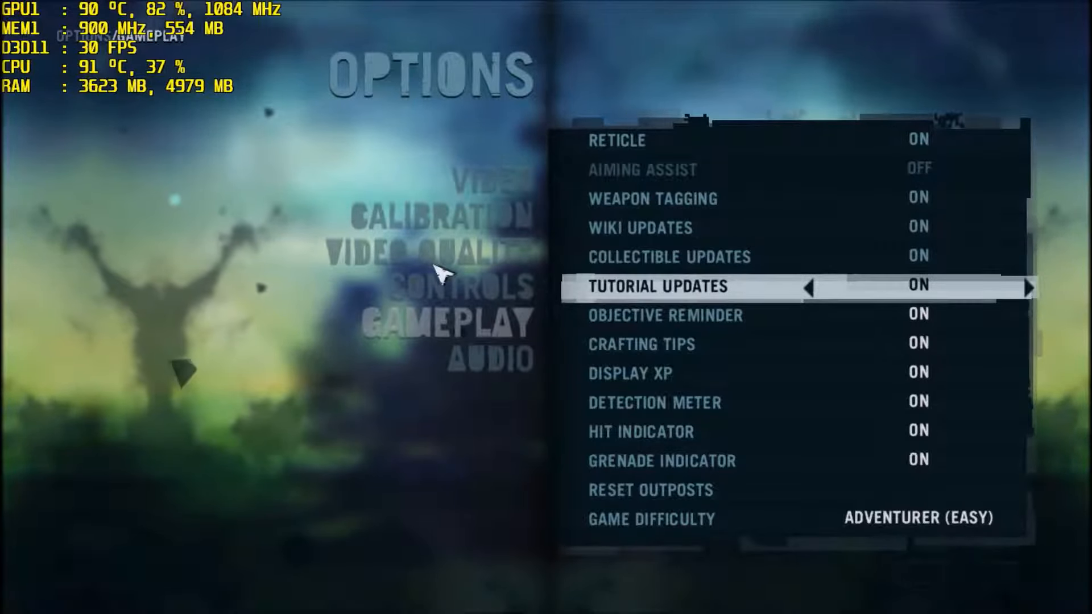
key("up")
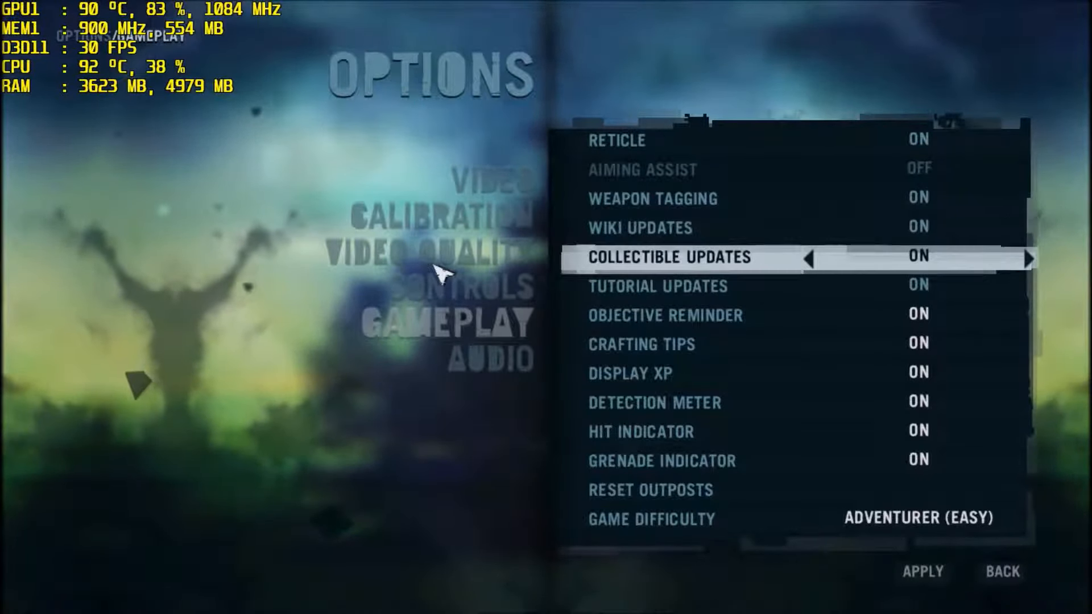
key("Down")
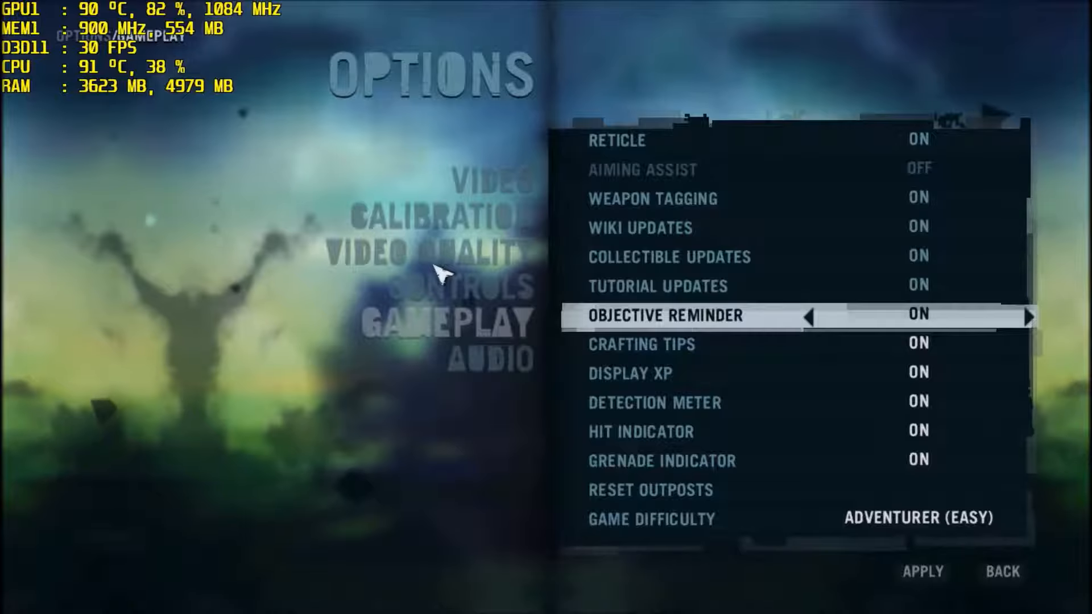
key("down")
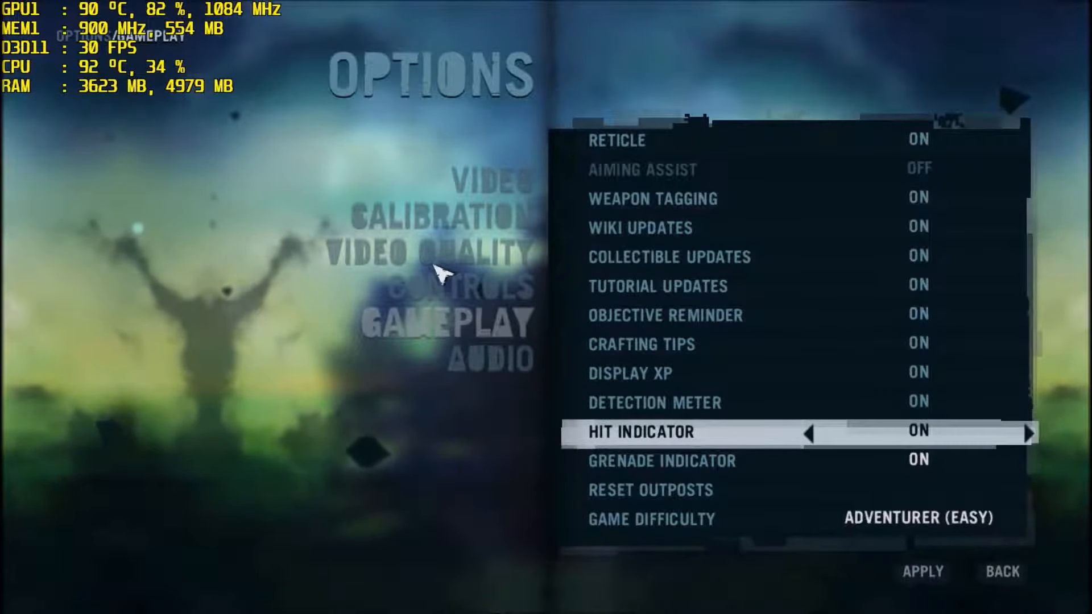
key("down")
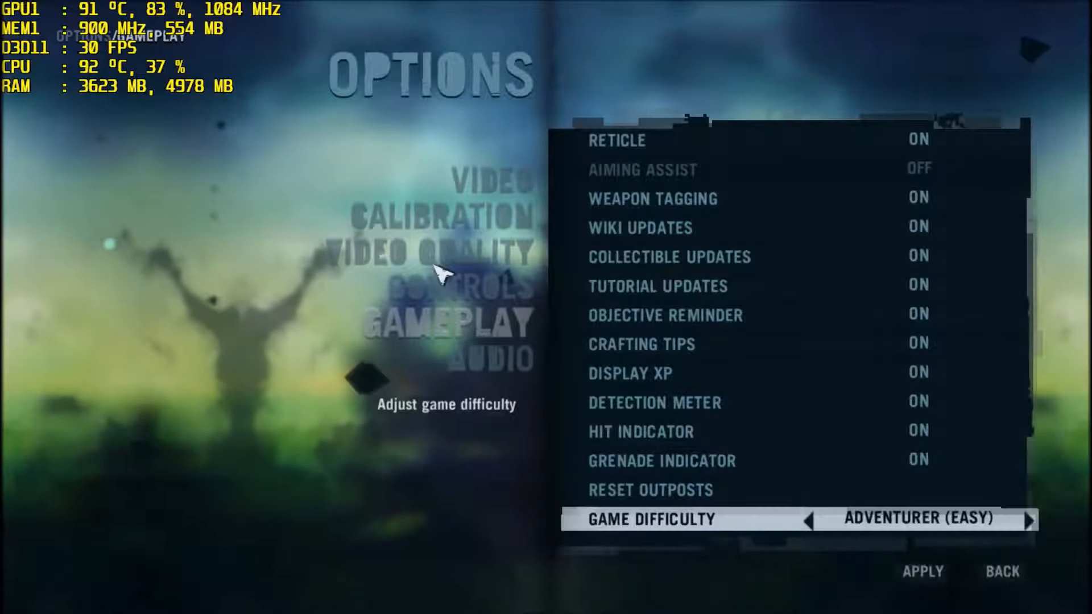
left_click(489, 359)
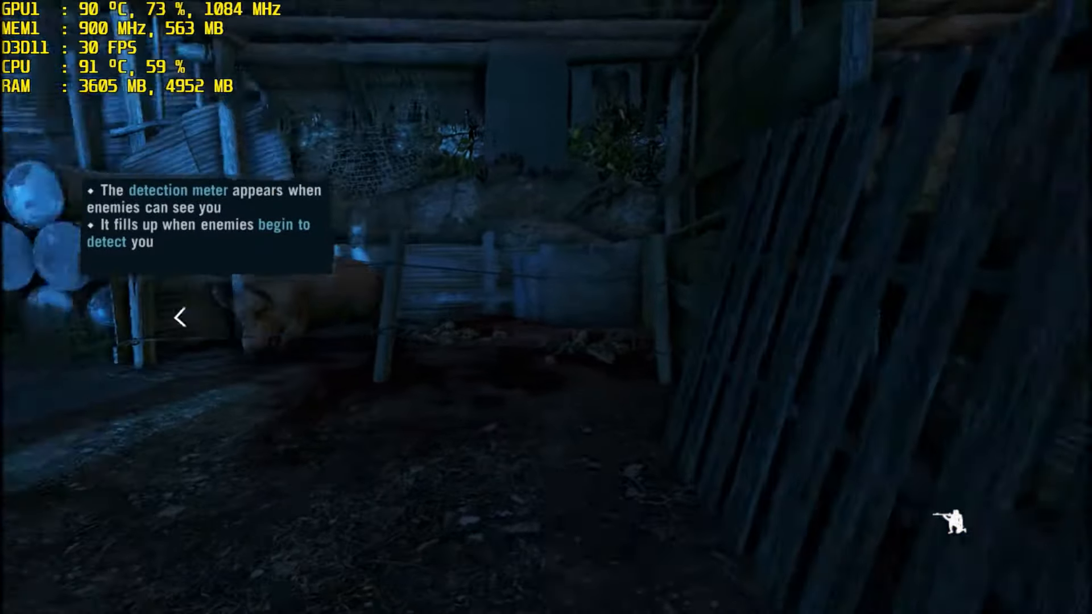
mouse_move(546, 307)
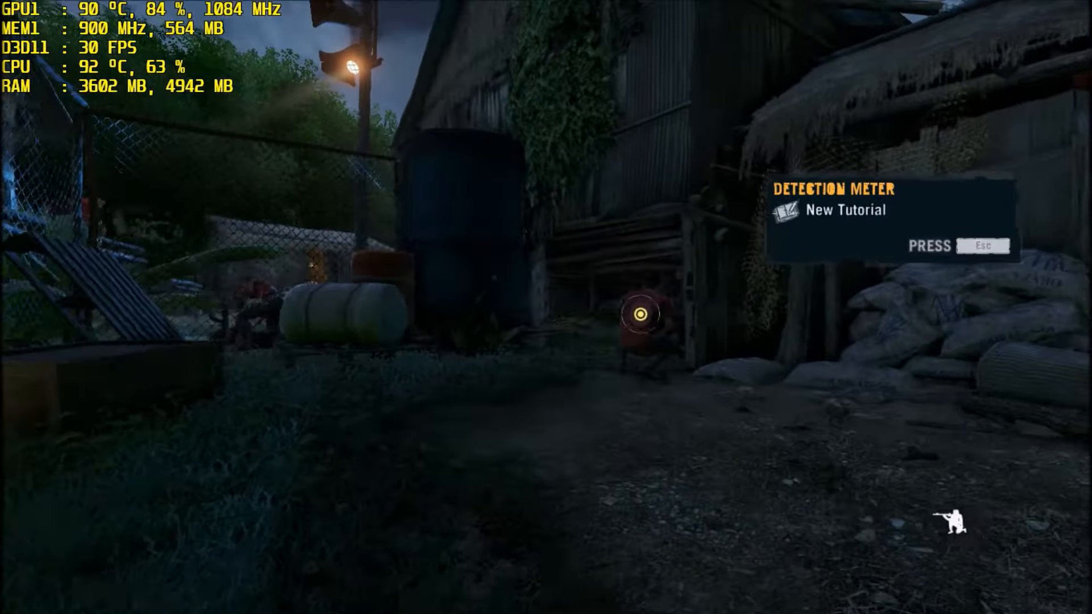
mouse_move(546, 307)
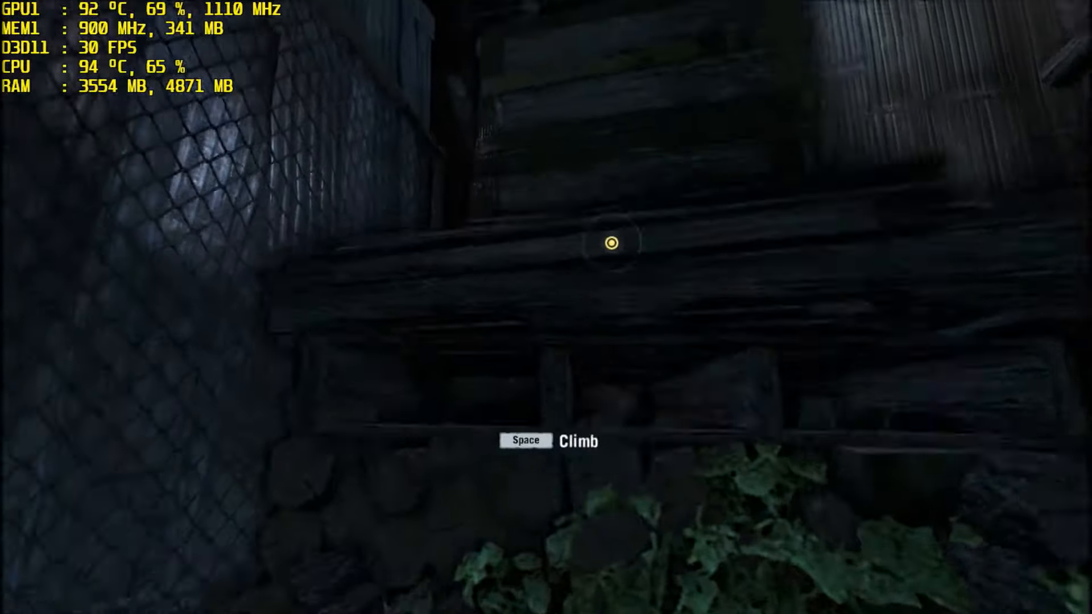
Step: Climb over the wooden wall and move forward through the bushes toward the shed
key("space")
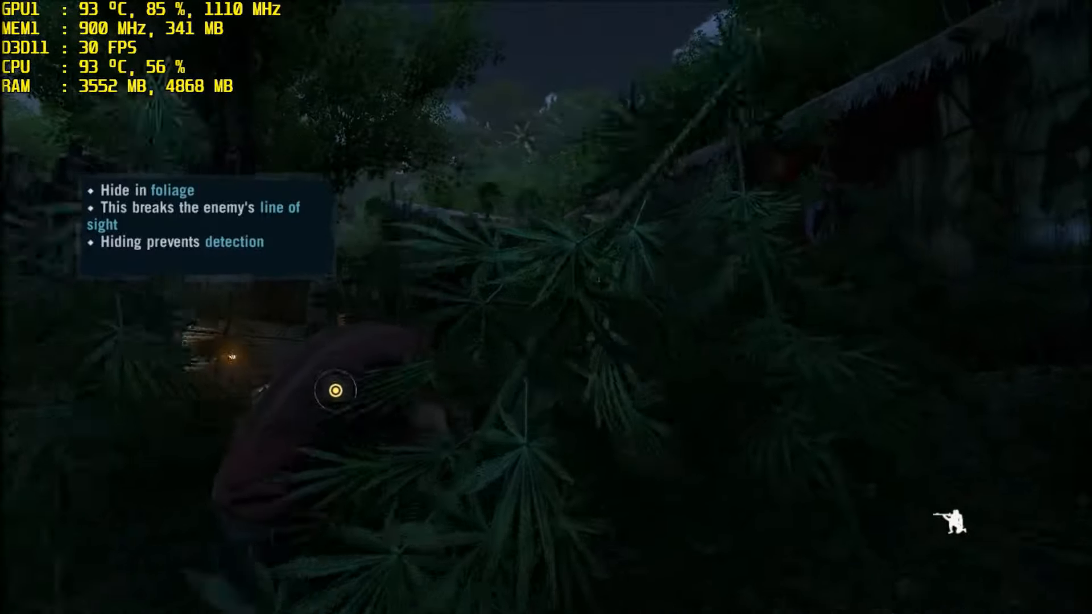
mouse_move(546, 307)
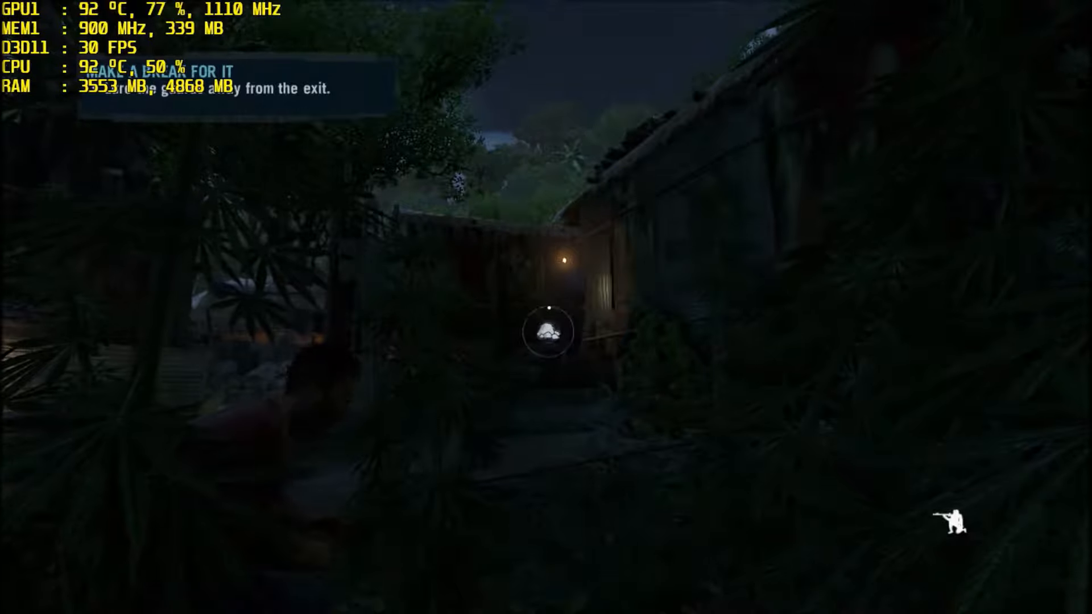
key("w")
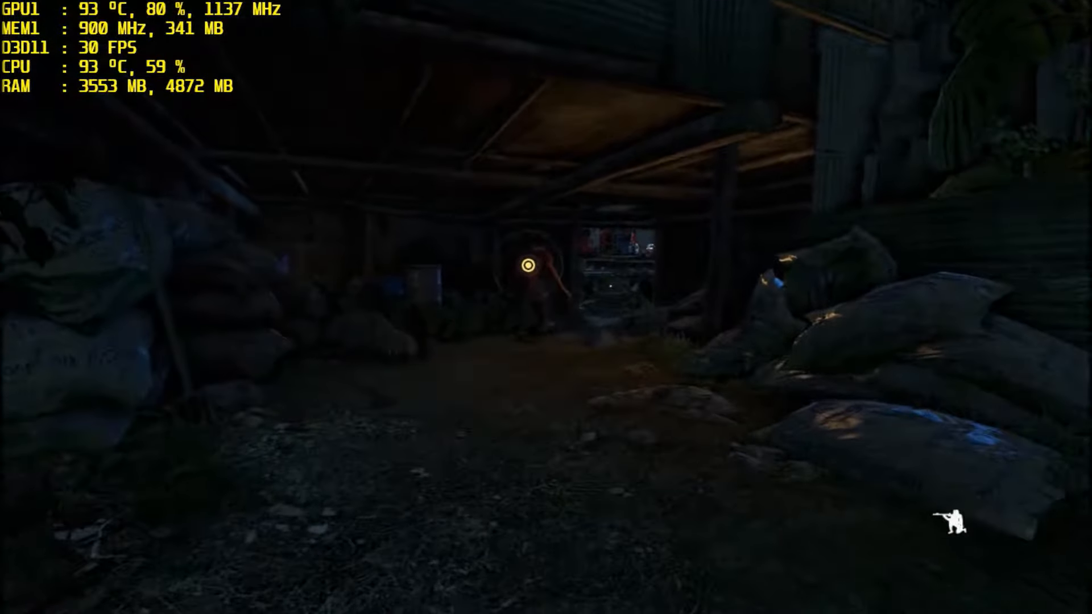
Step: Pause the game and enter one of the option categories
key("Escape")
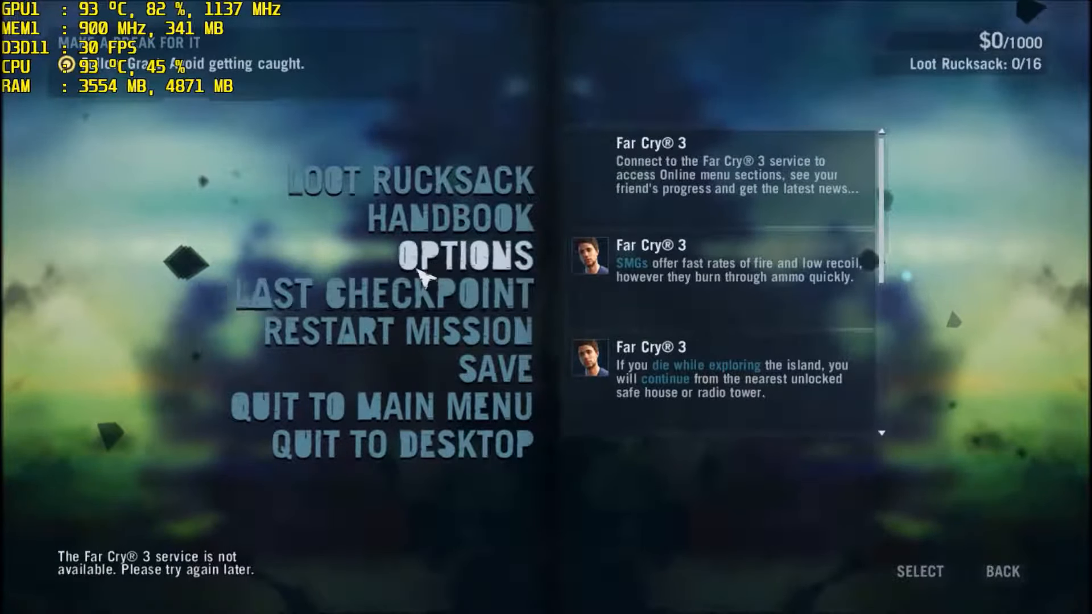
left_click(459, 256)
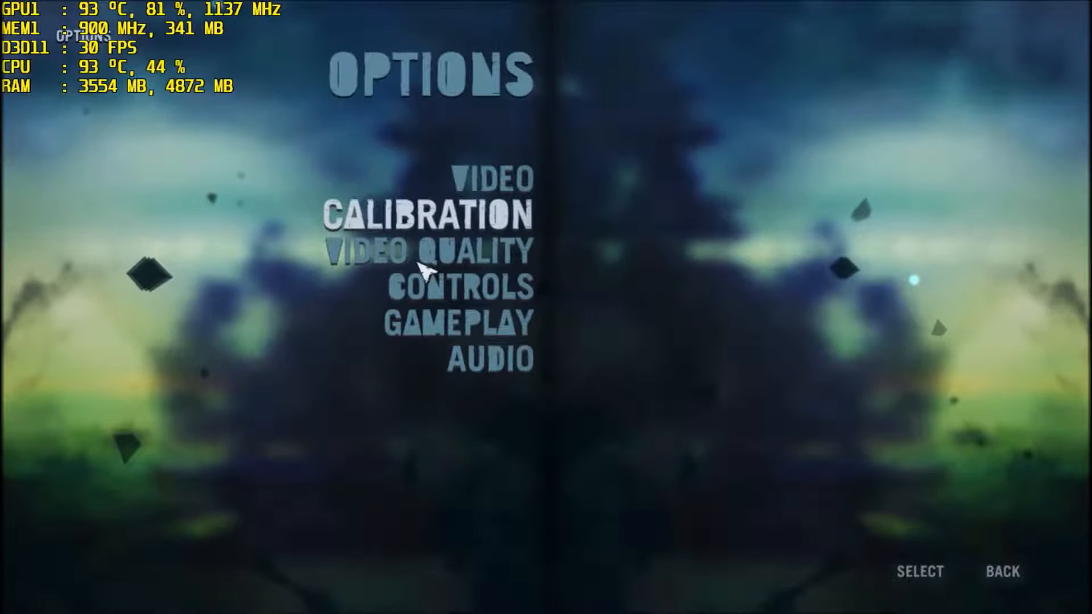
left_click(492, 179)
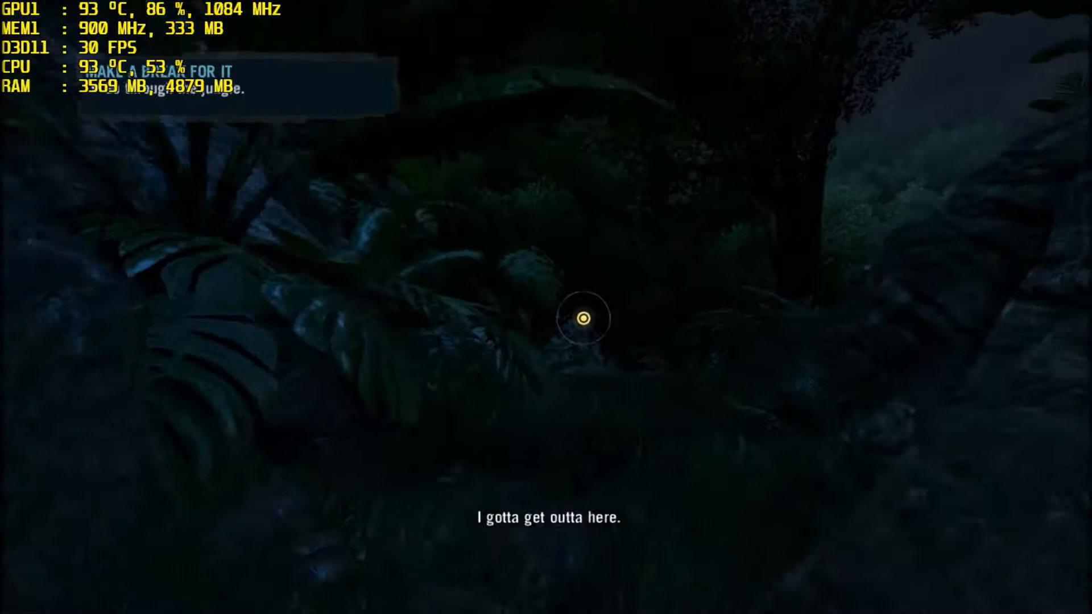
mouse_move(509, 290)
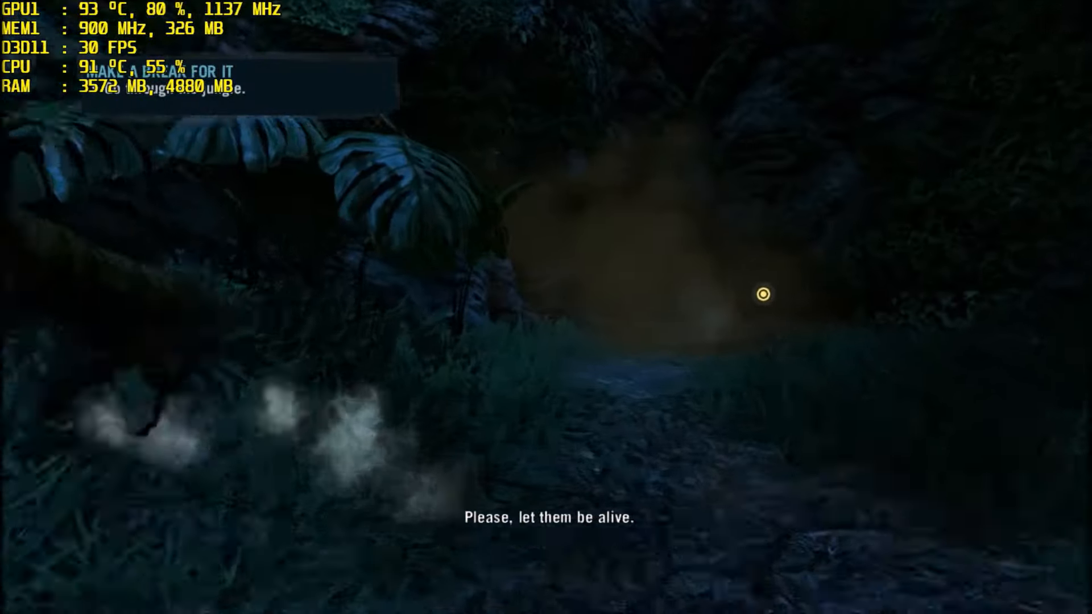
Step: Crouch while pushing through the night jungle toward the dirt trail
key("c")
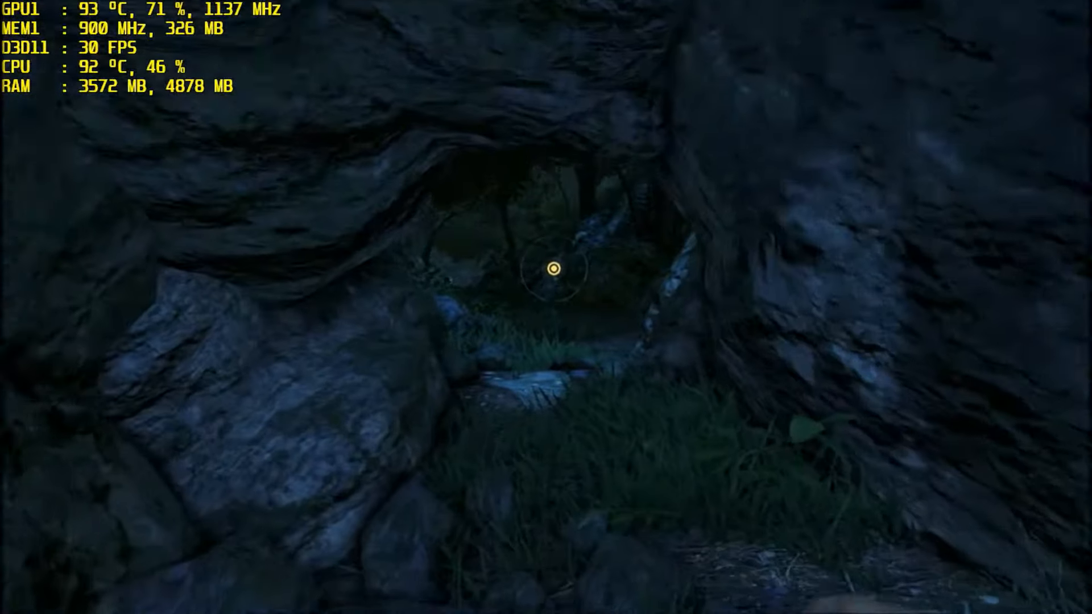
mouse_move(546, 269)
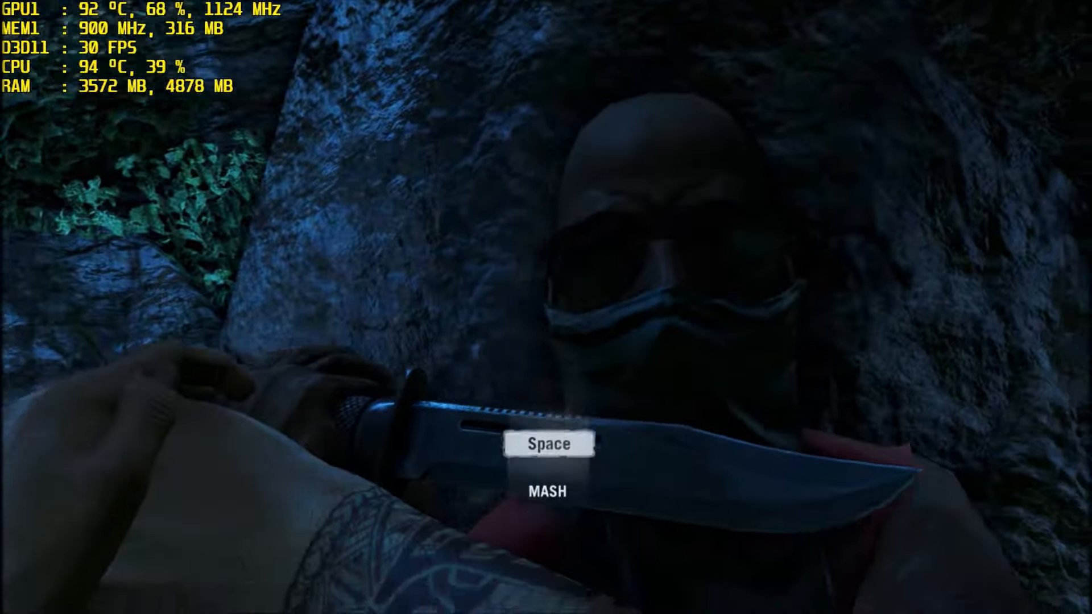
Step: Continue the escape through the rocky passage until the knife ambush in the cave
key("space")
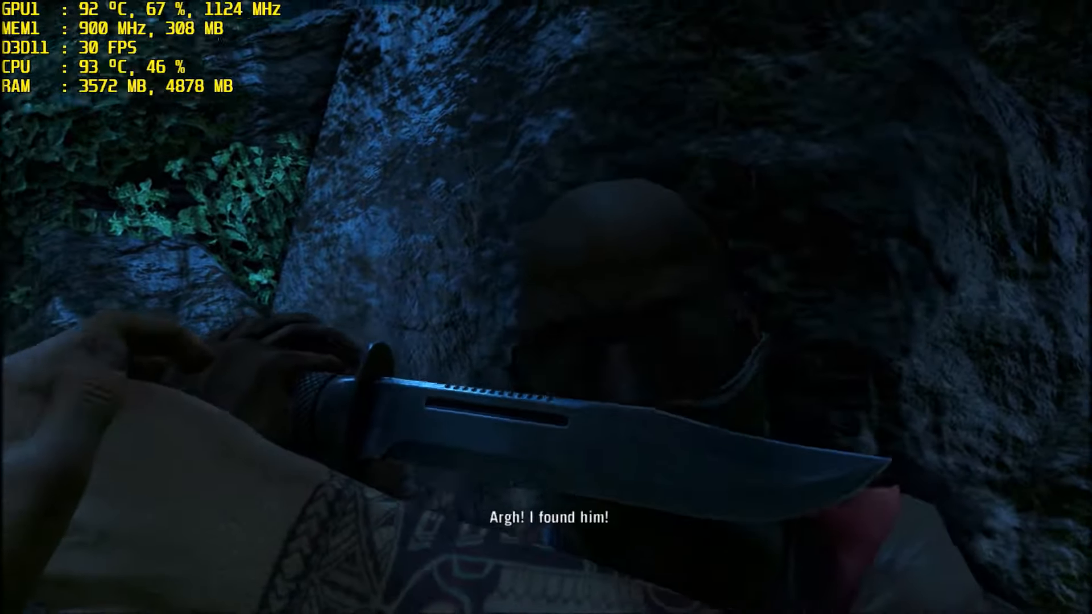
mouse_move(546, 307)
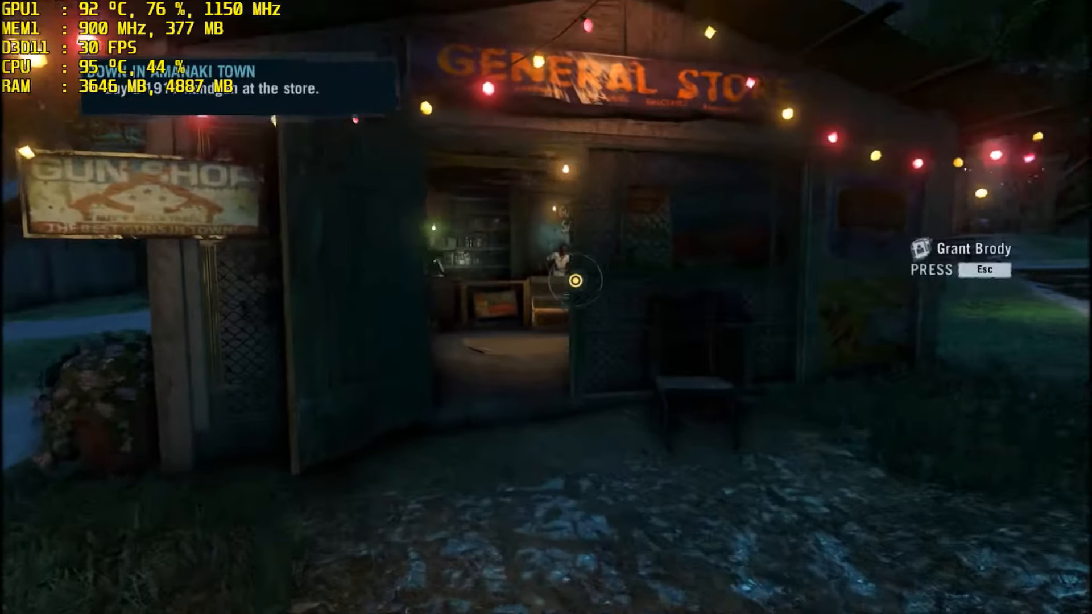
Step: Reach the Amanaki Town General Store and enter its buy screen
key("w")
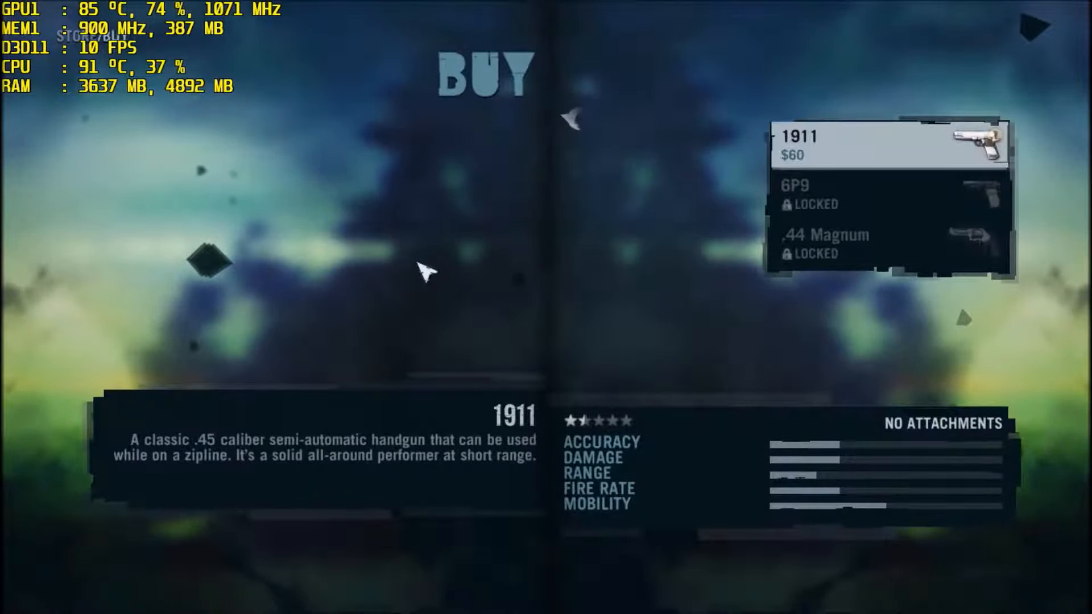
Step: Purchase the 1911 handgun for $60 and leave the store
left_click(801, 138)
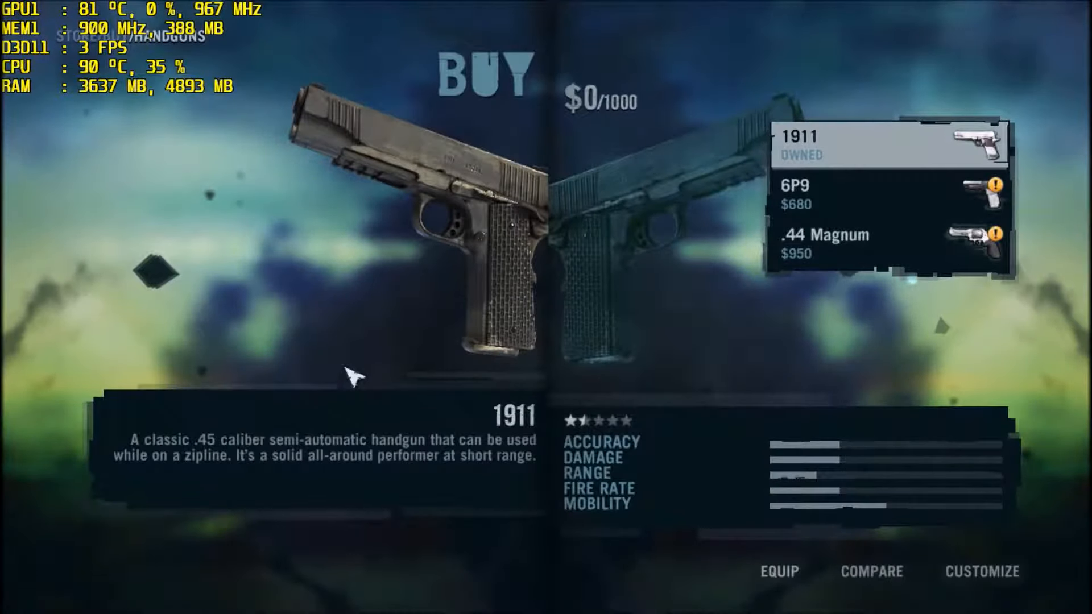
left_click(778, 571)
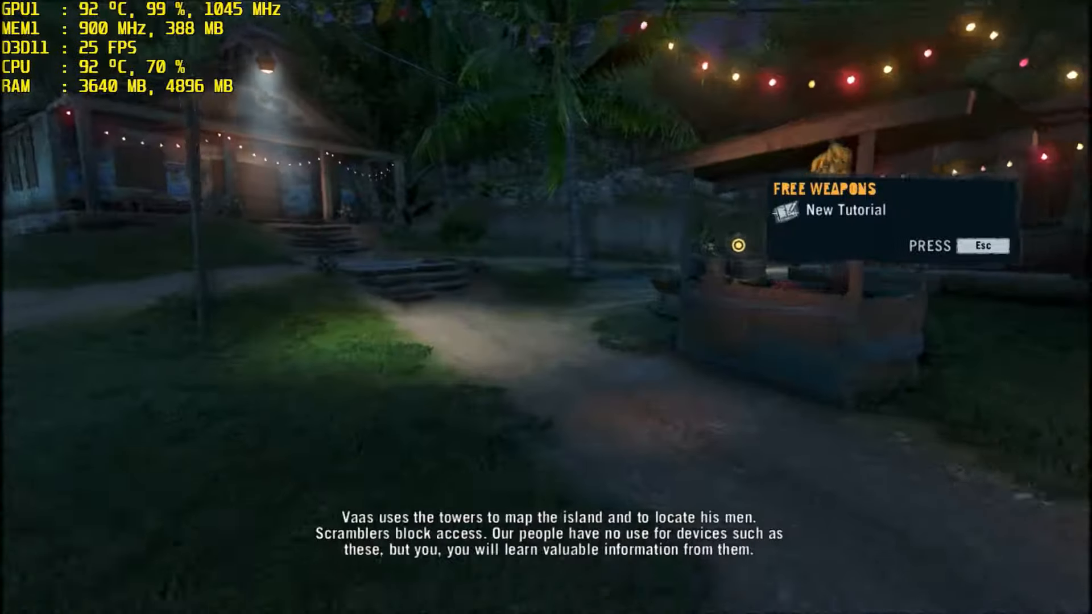
mouse_move(546, 307)
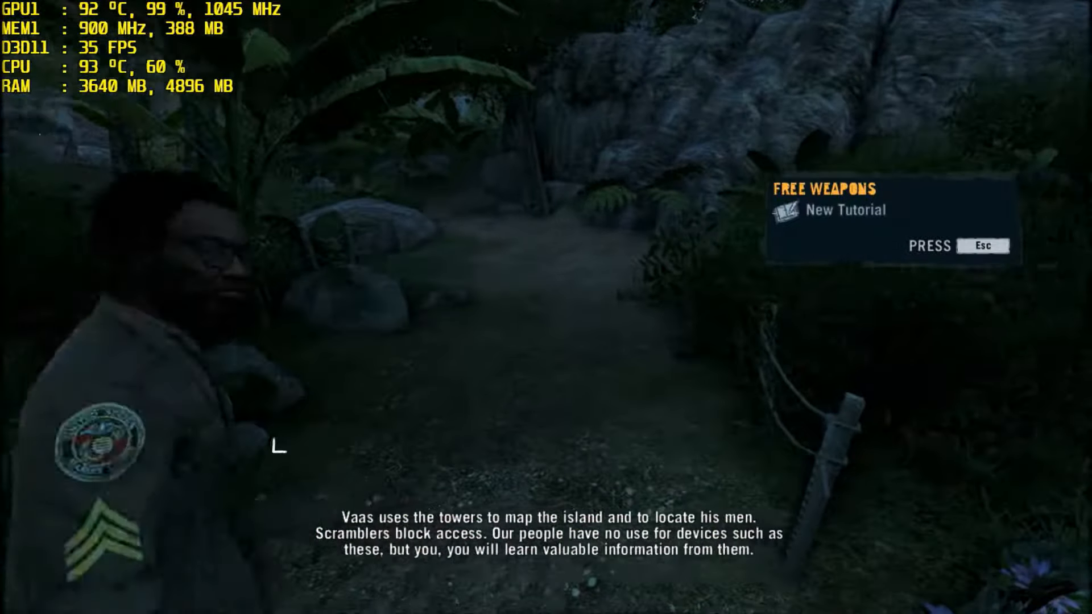
mouse_move(505, 408)
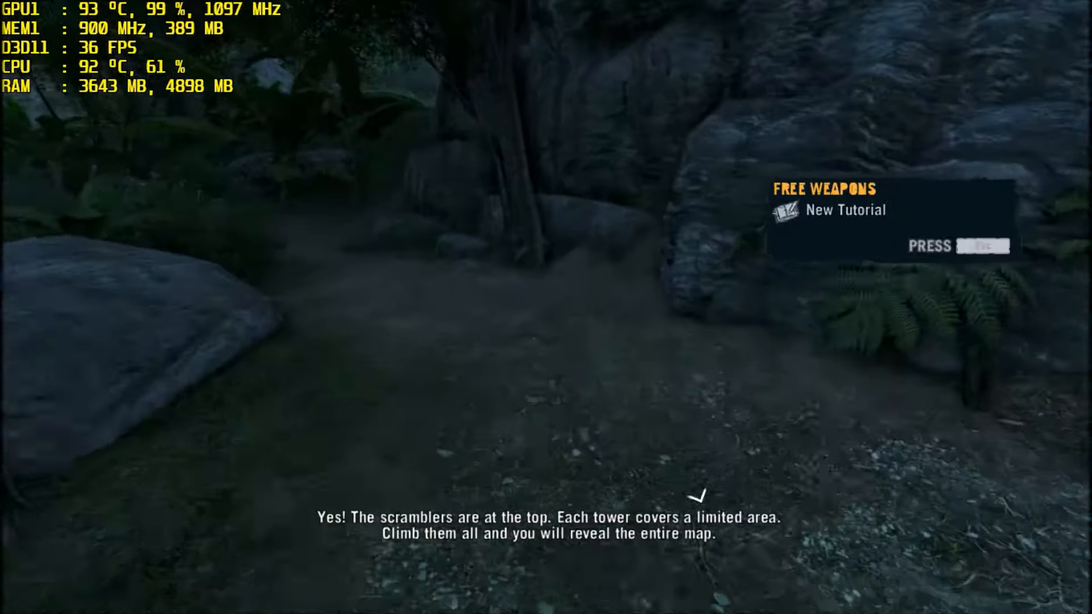
mouse_move(546, 307)
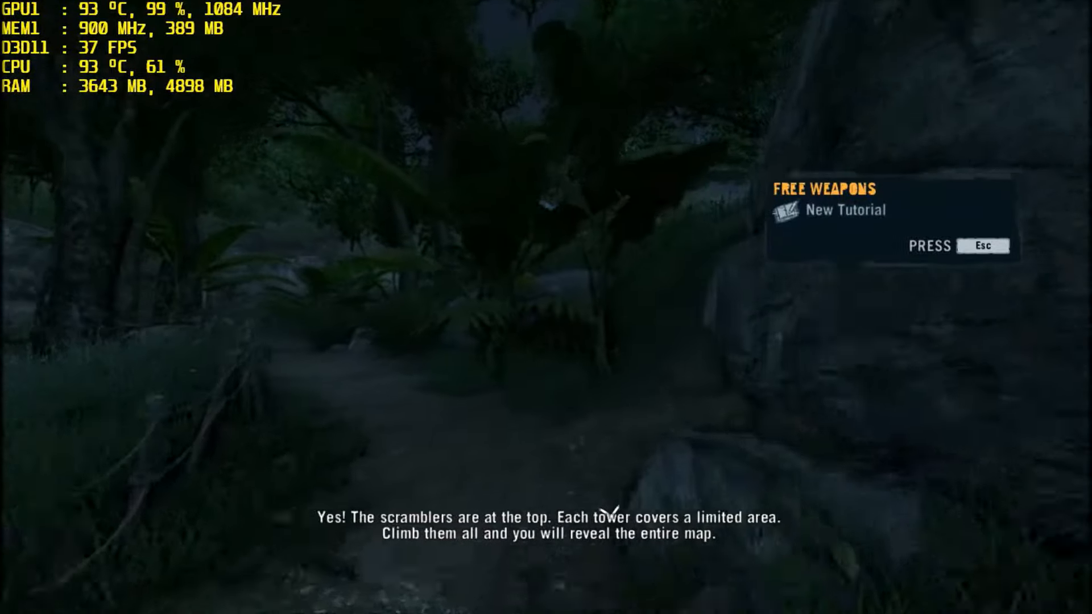
mouse_move(546, 307)
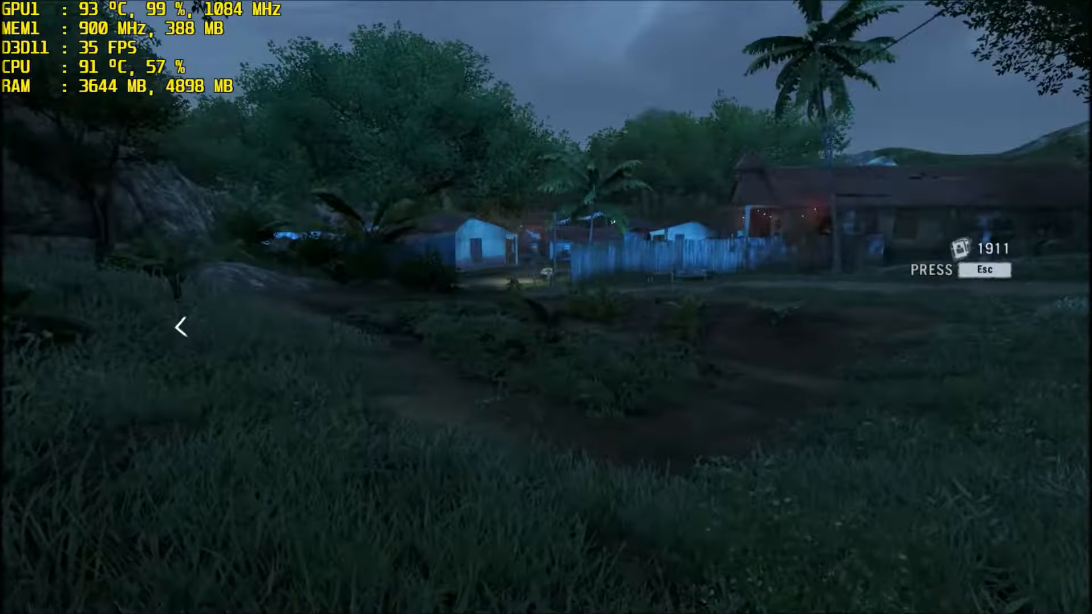
mouse_move(546, 307)
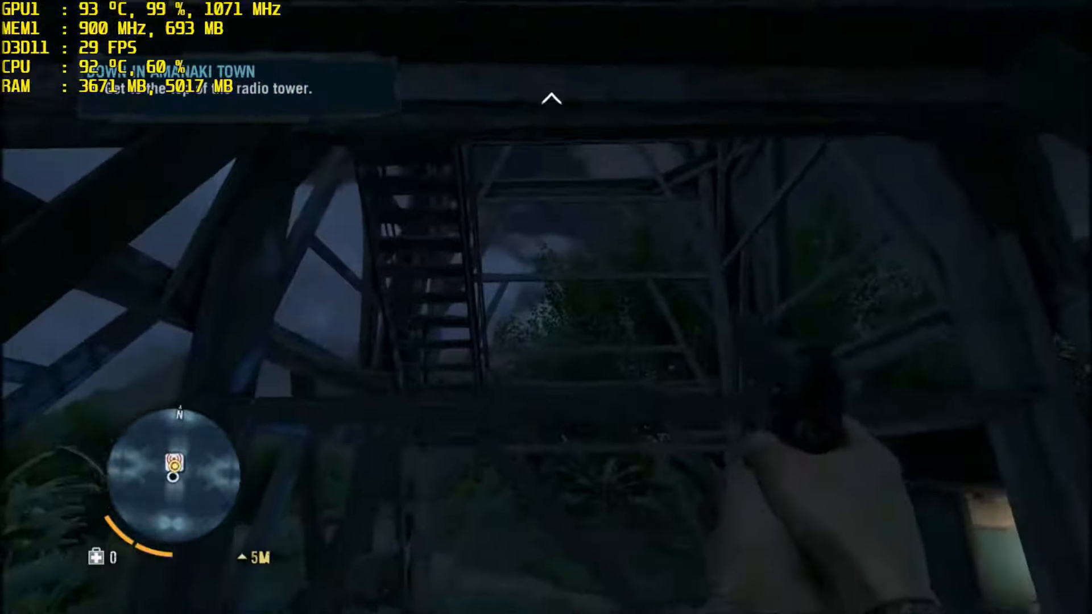
mouse_move(546, 307)
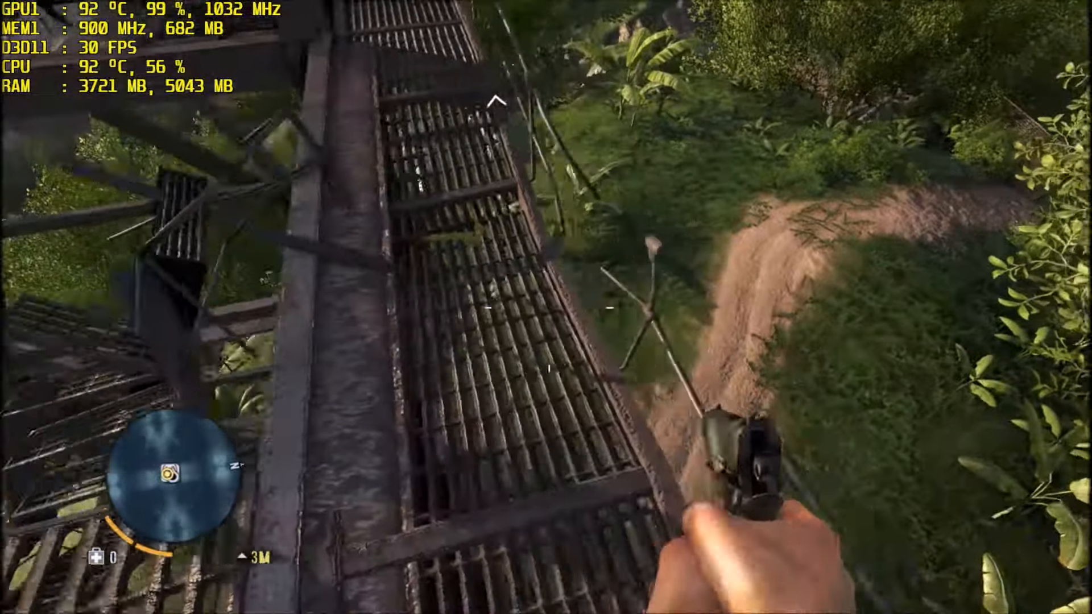
mouse_move(546, 307)
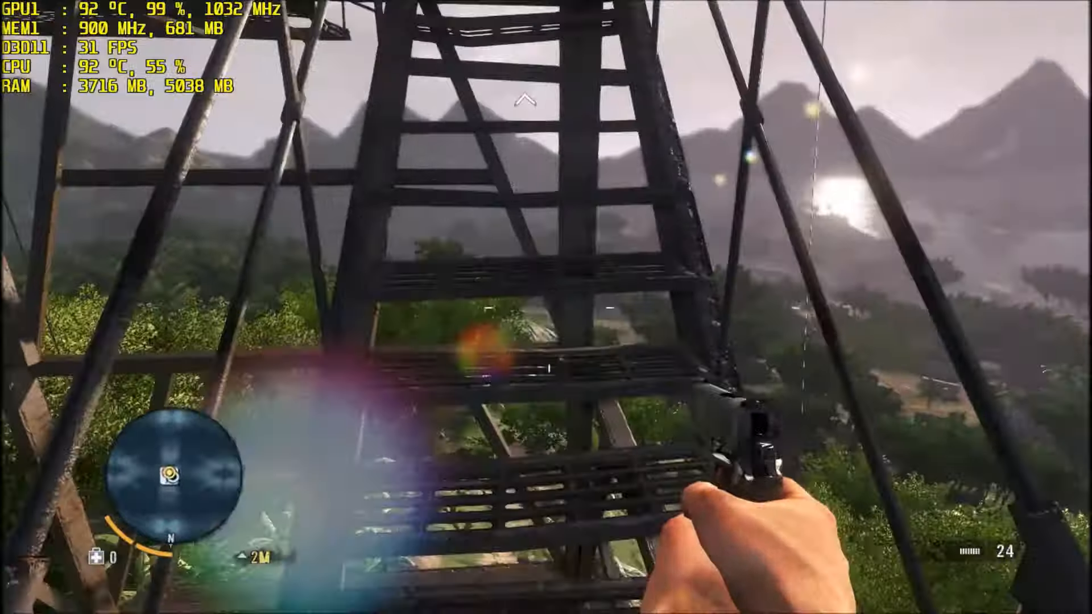
mouse_move(546, 307)
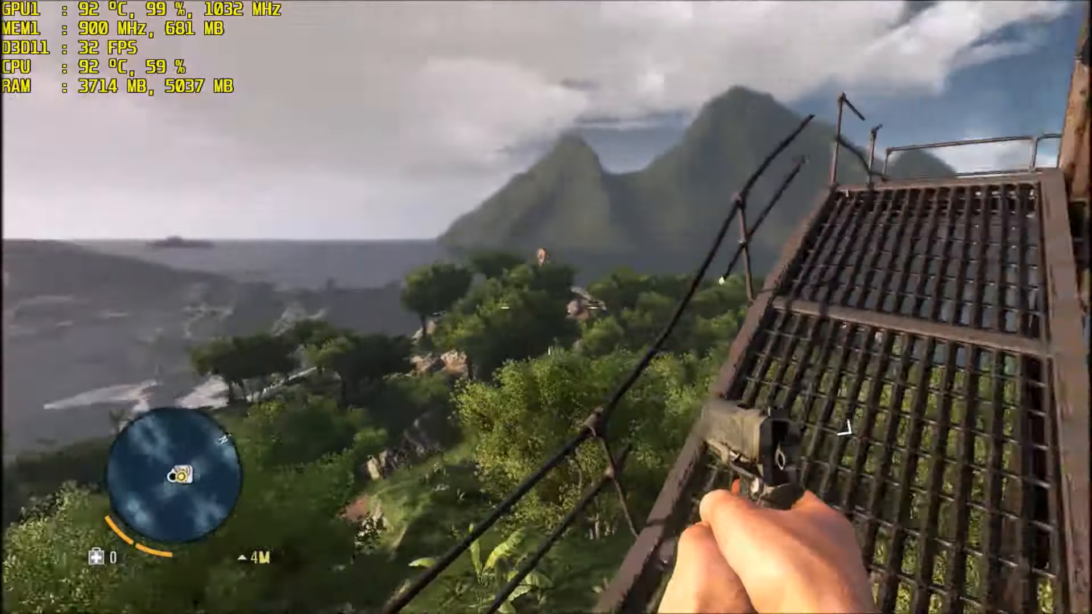
mouse_move(546, 307)
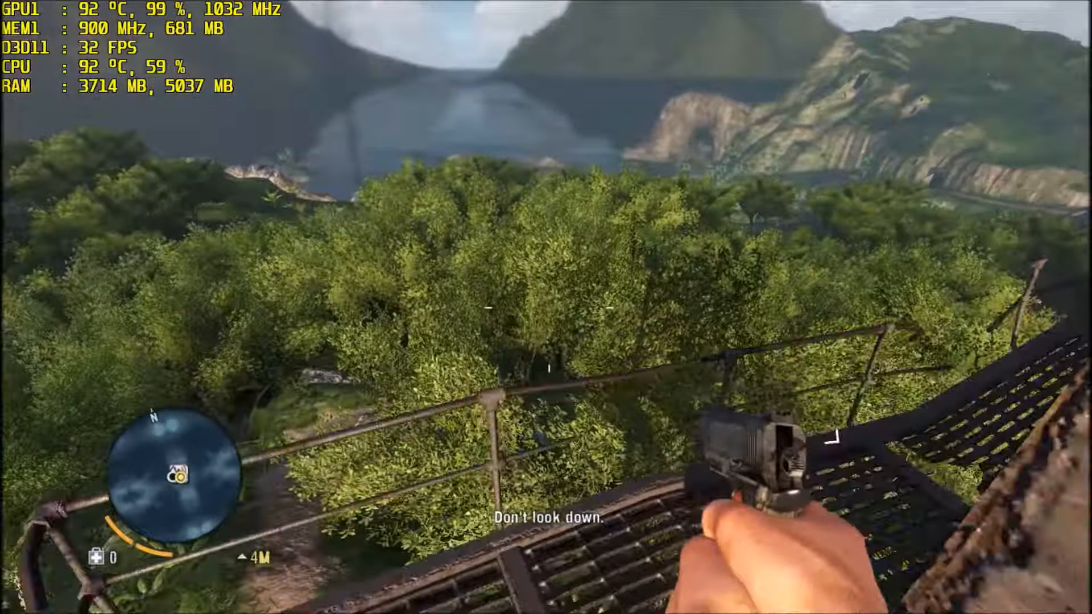